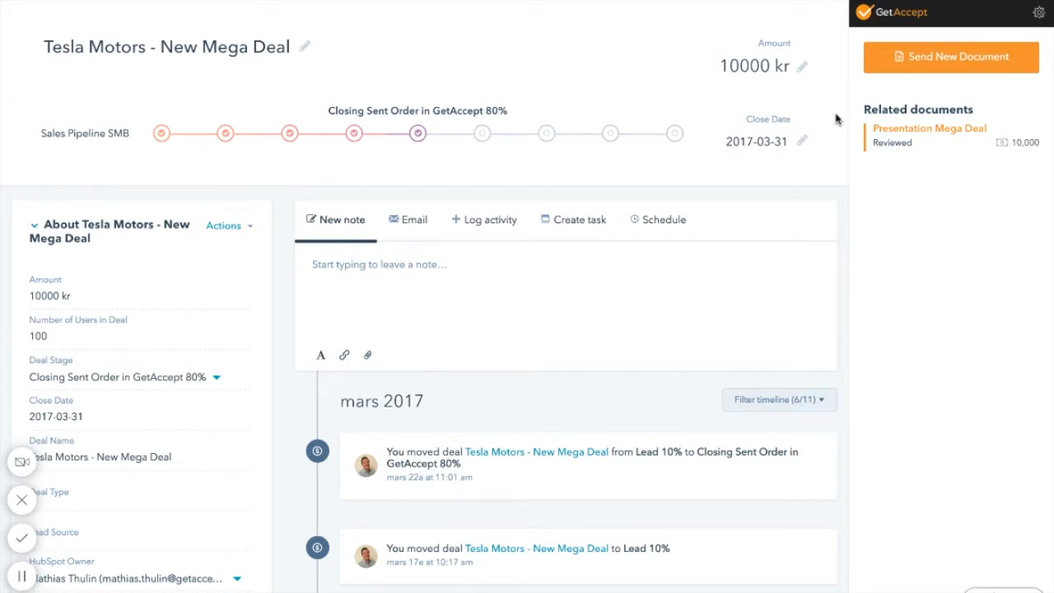
mouse_move(901, 64)
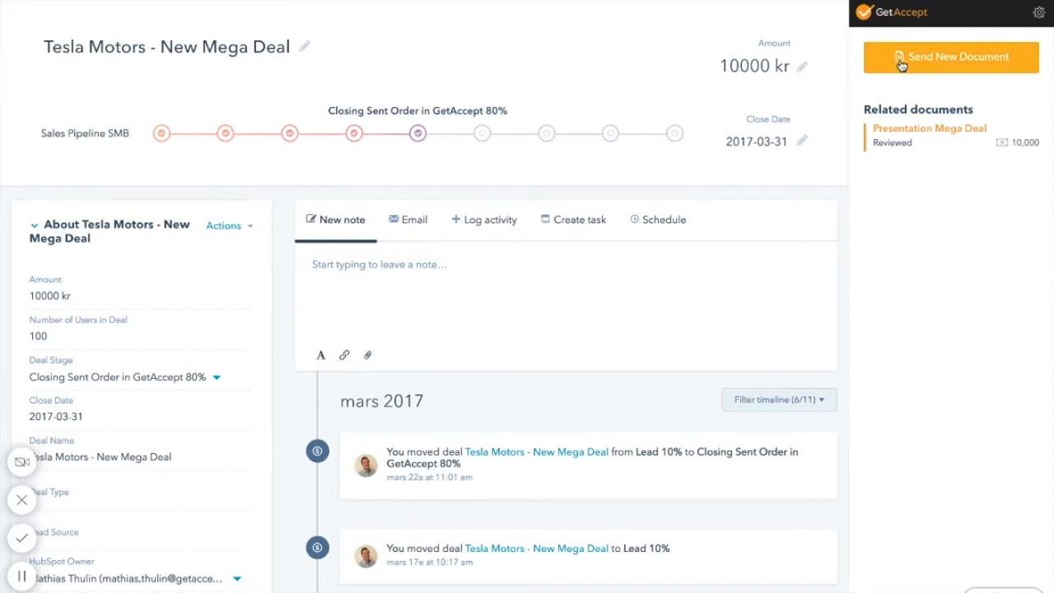
click(951, 56)
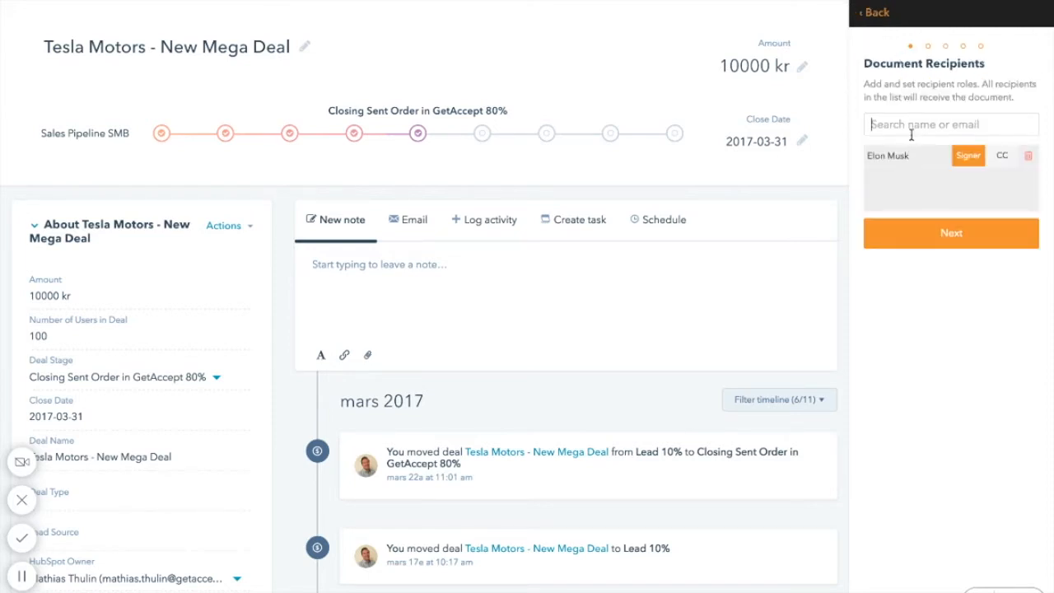
text(peter)
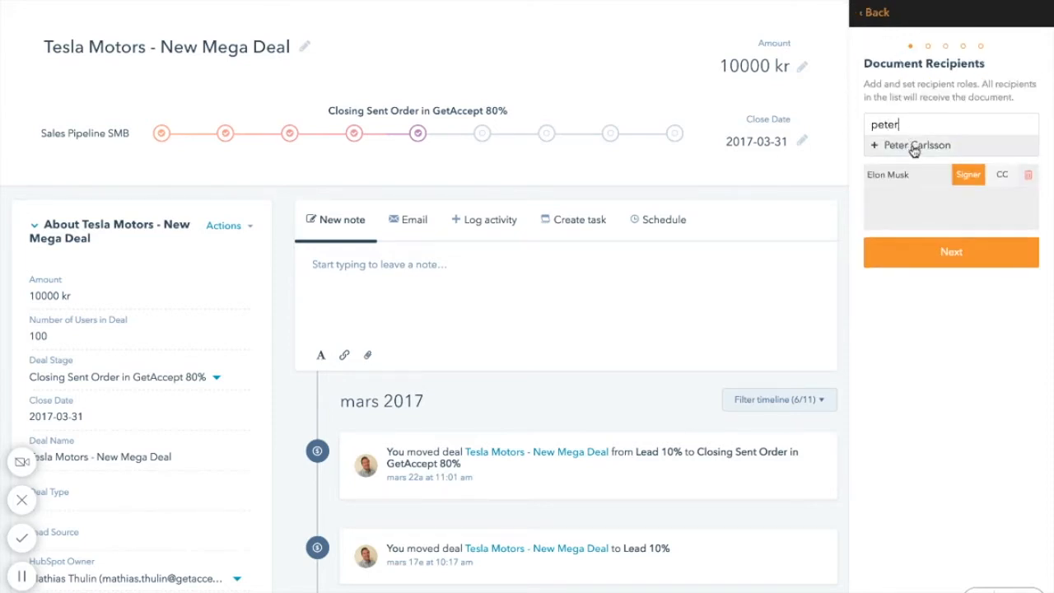
click(916, 145)
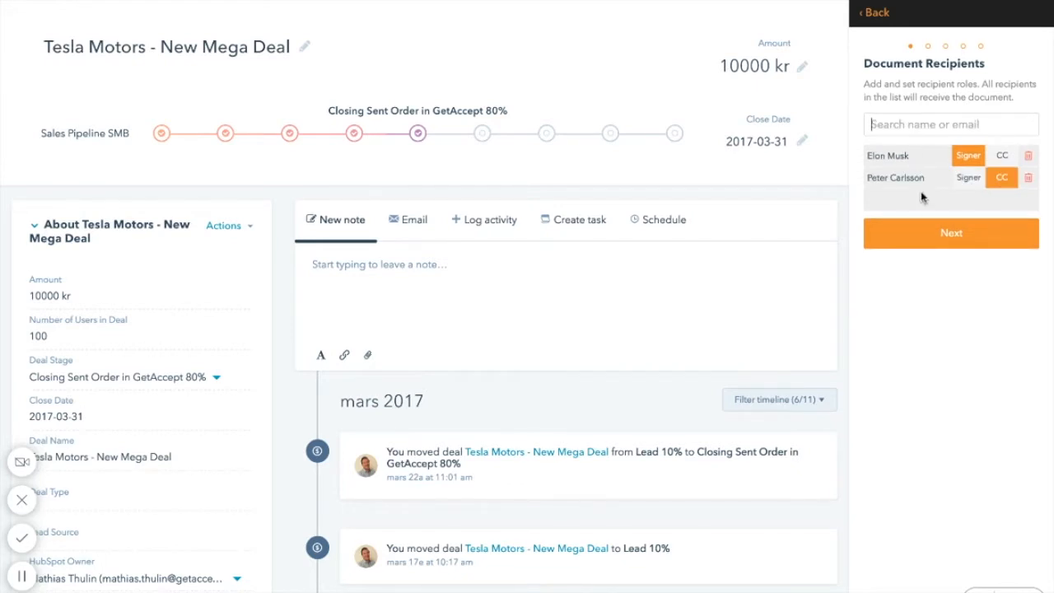
click(950, 233)
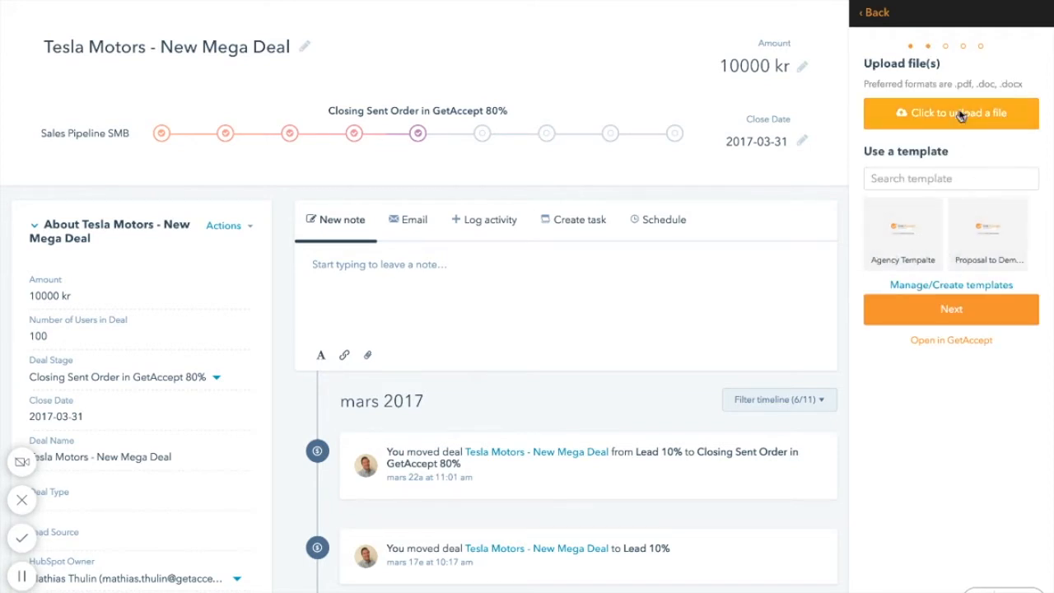
Upload Order_demo.pdf from the computer as the document to send.
click(950, 112)
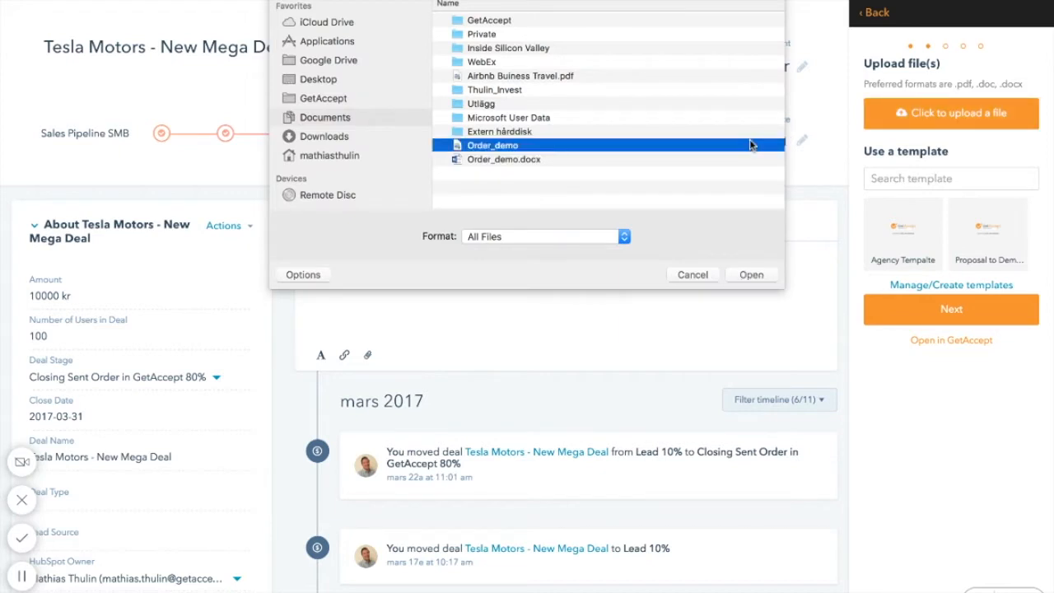
click(752, 274)
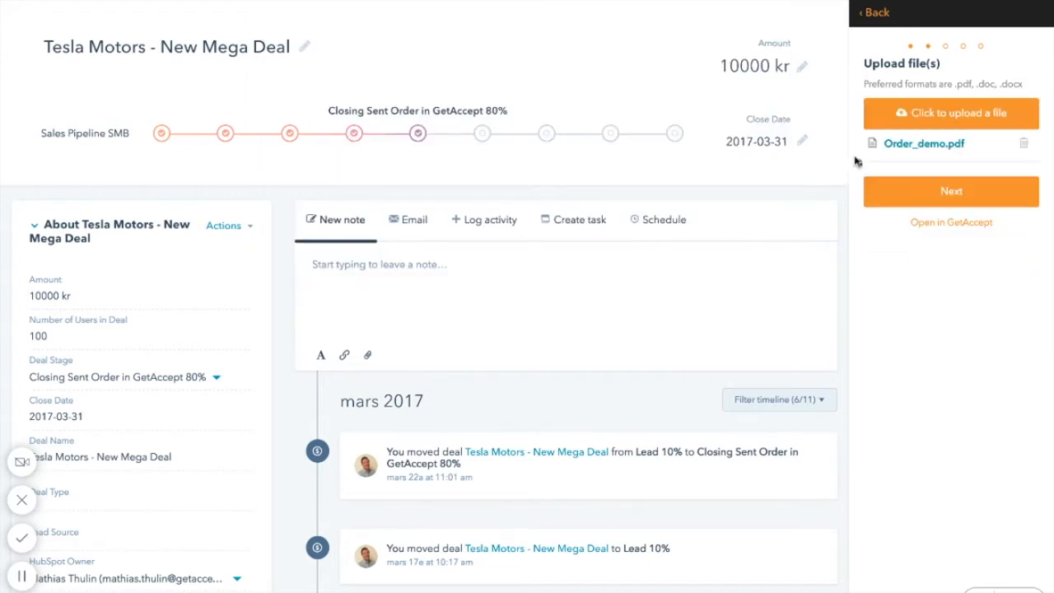
click(953, 191)
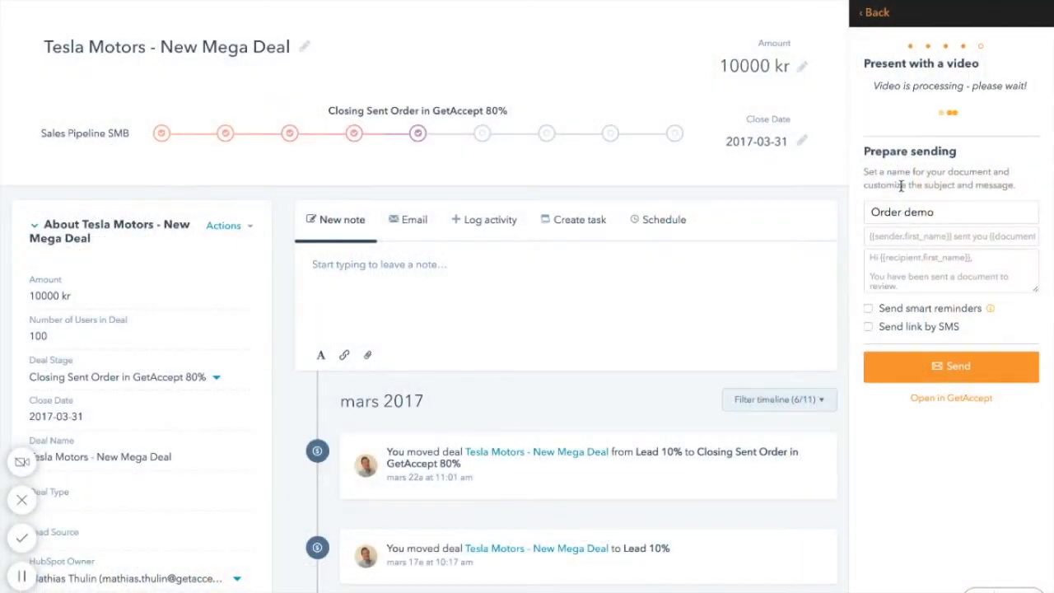
Name the document 'Mega Deal', send it with reminders and SMS link, and schedule a follow-up task.
text(M)
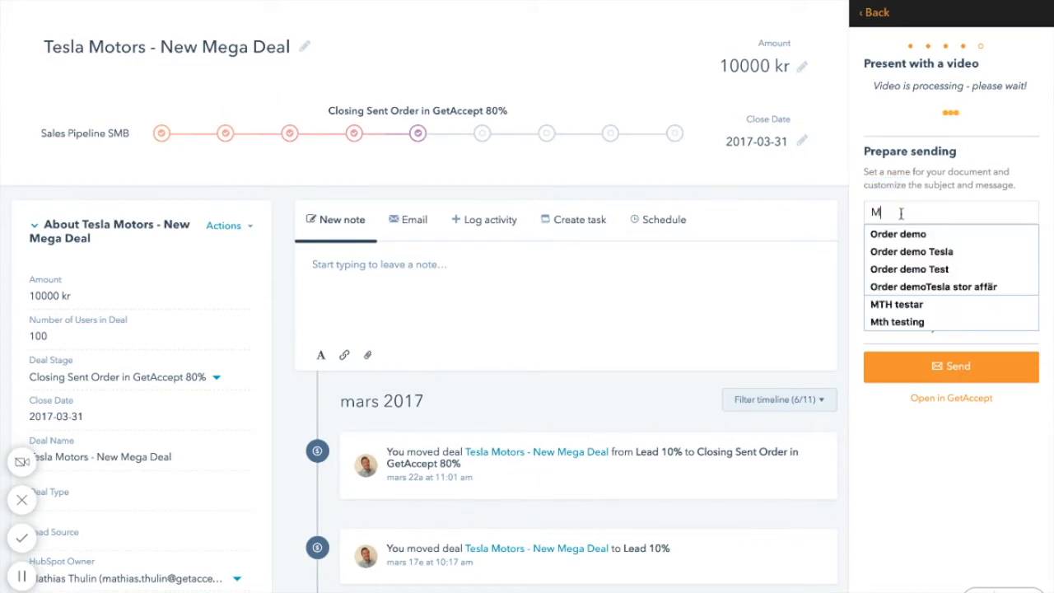
text(Mega Deal)
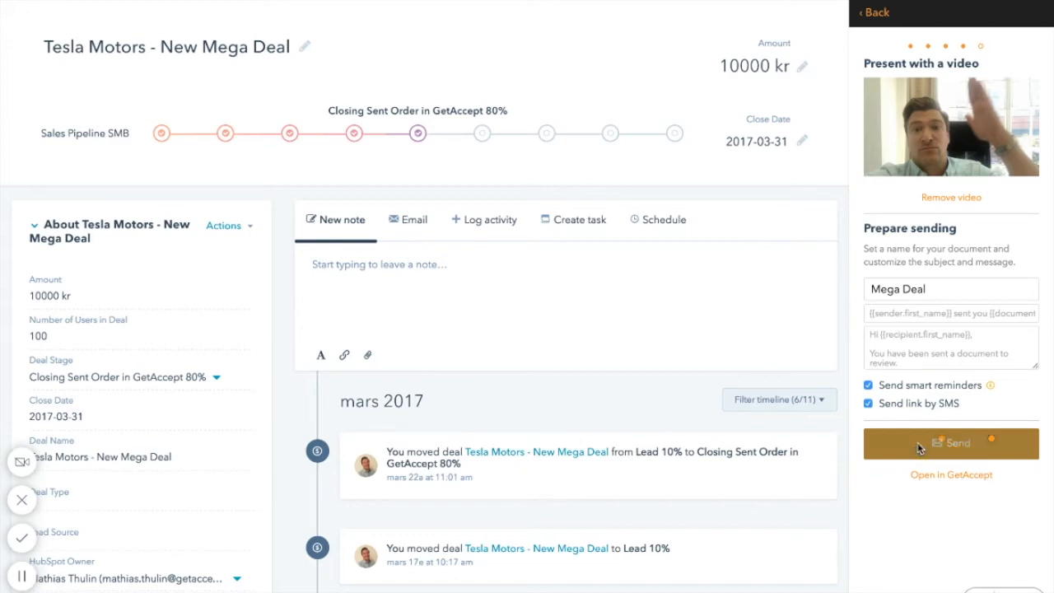
click(951, 443)
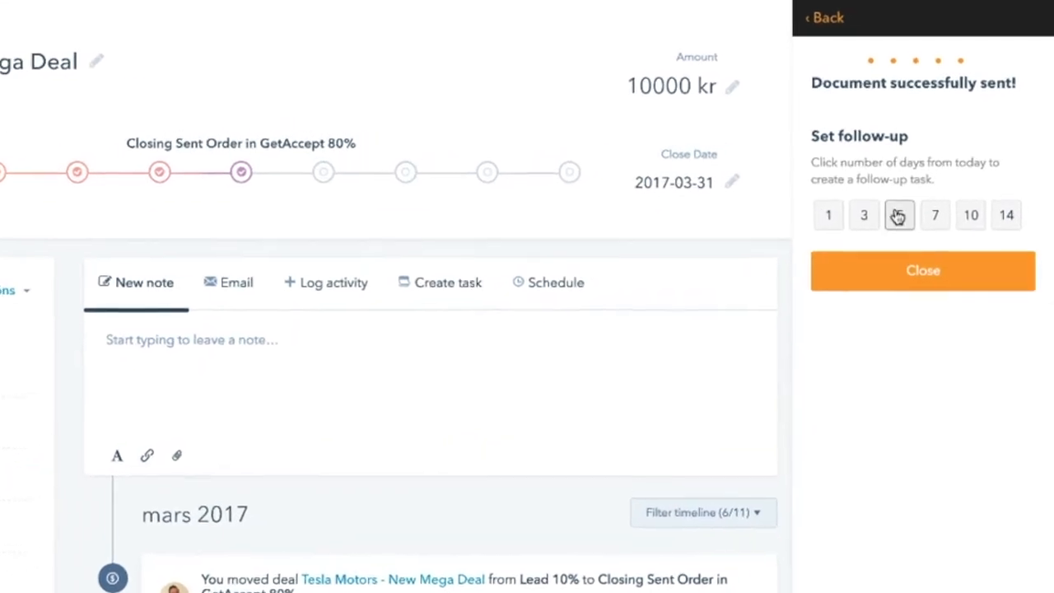
click(900, 214)
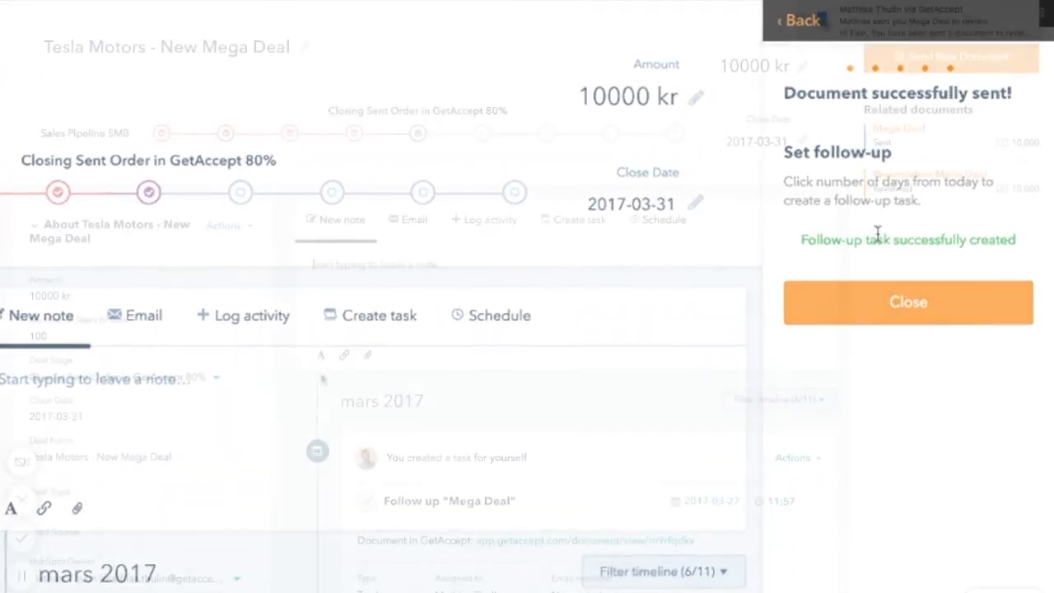
click(908, 302)
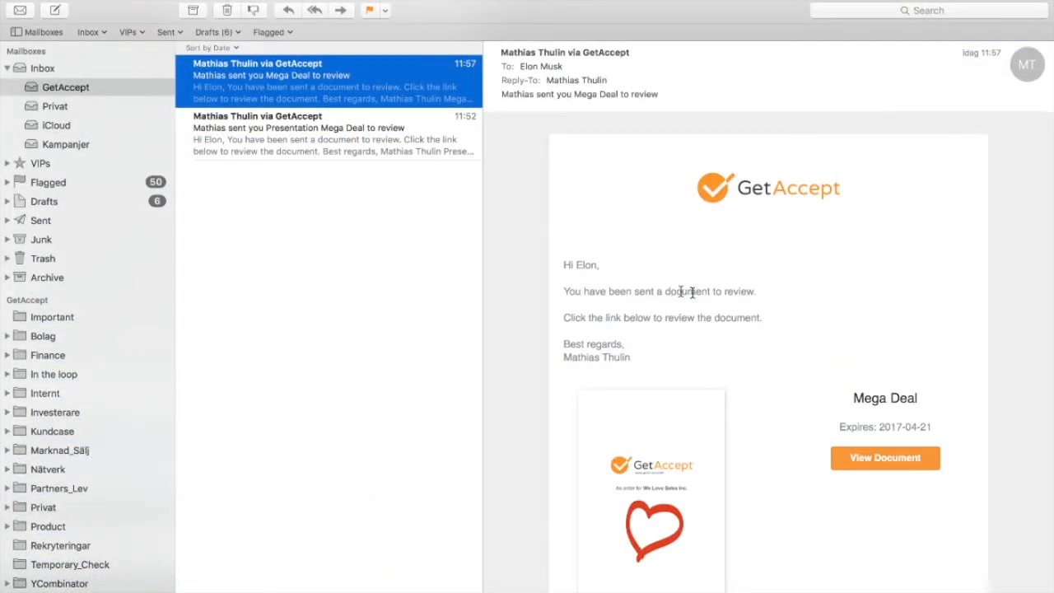
View the Mega Deal document from the 'Mathias sent you Mega Deal to review' email.
click(885, 458)
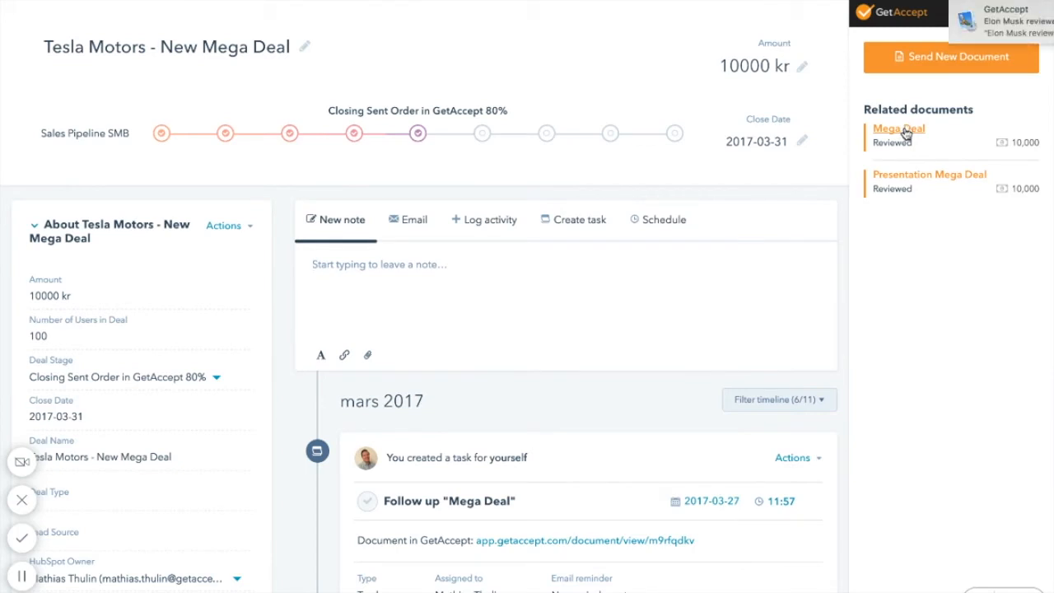
Show Mega Deal's tracking: reviewed, one visit, 9 seconds, all 3 pages read.
click(900, 128)
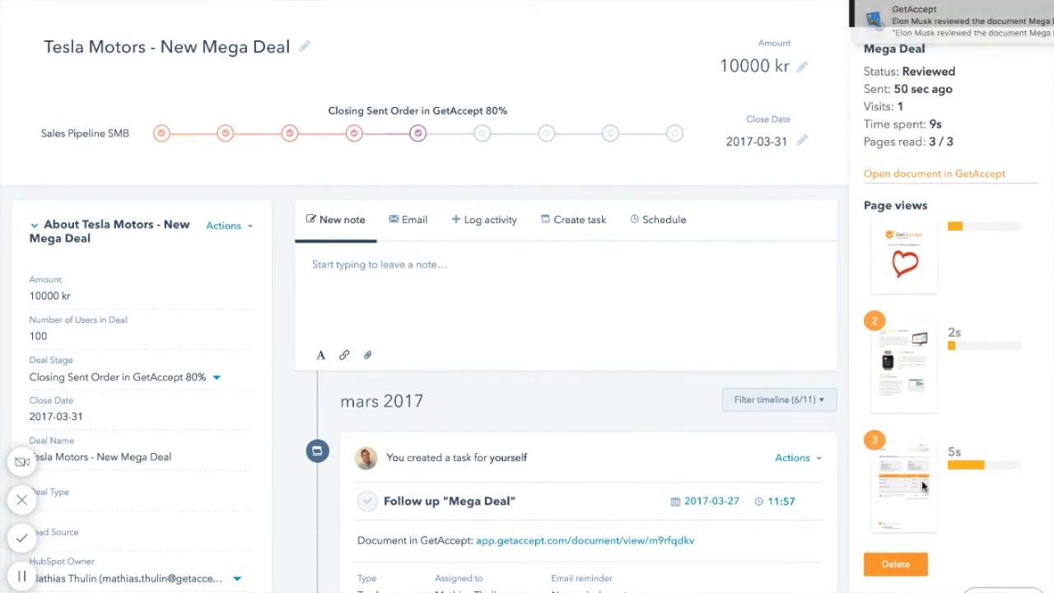
click(873, 13)
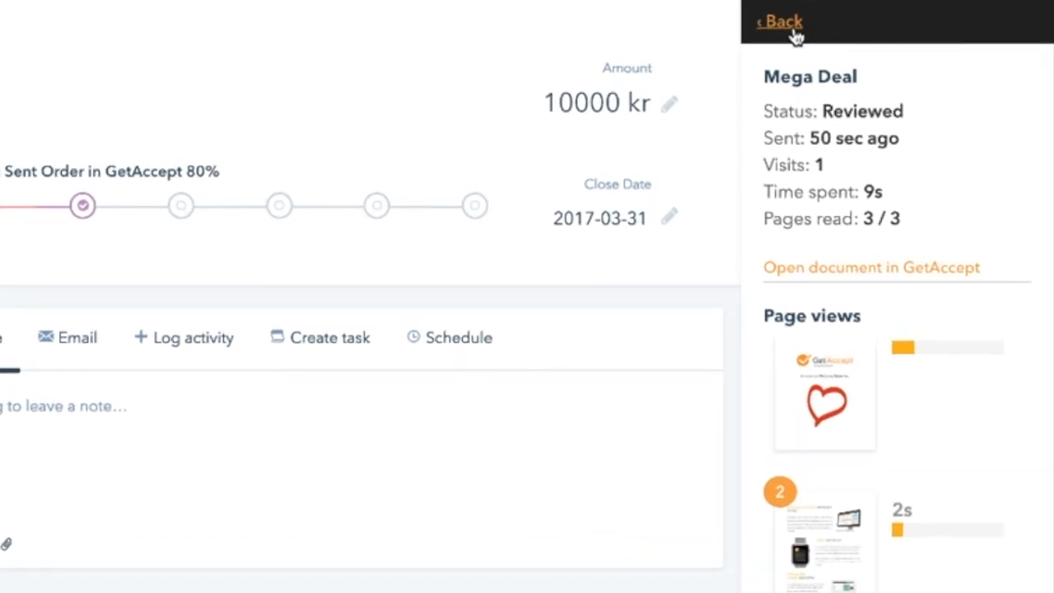
Confirm the legally binding e-signature on Mega Deal and verify it shows as Signed.
click(938, 547)
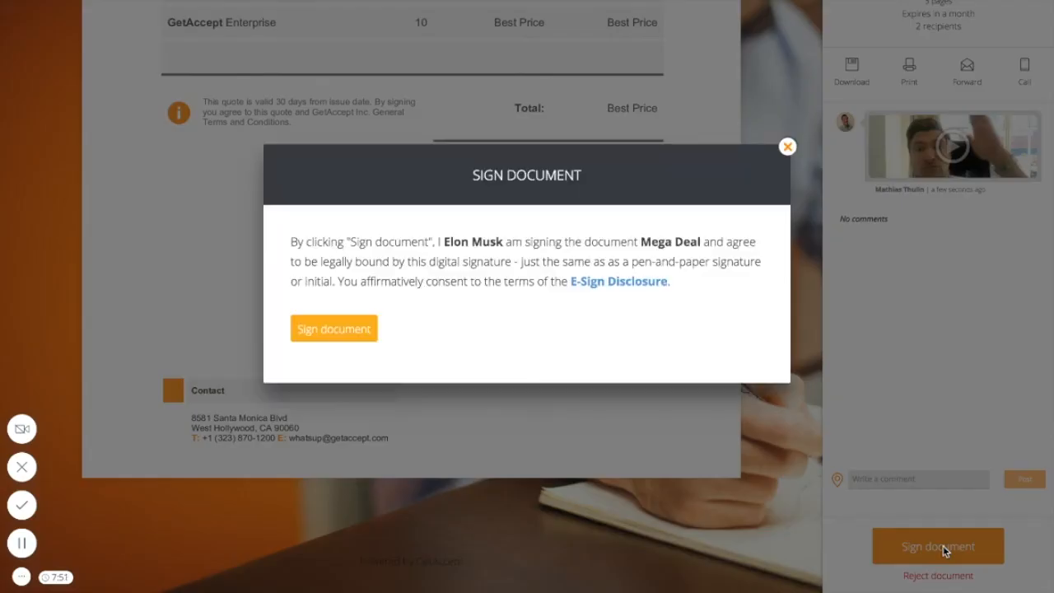
click(333, 328)
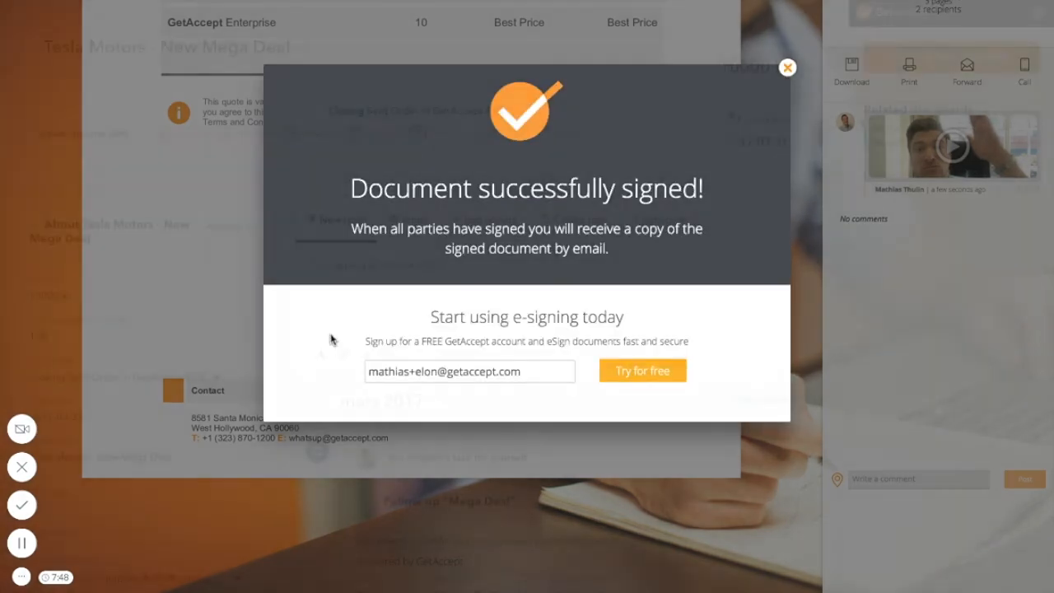
click(787, 66)
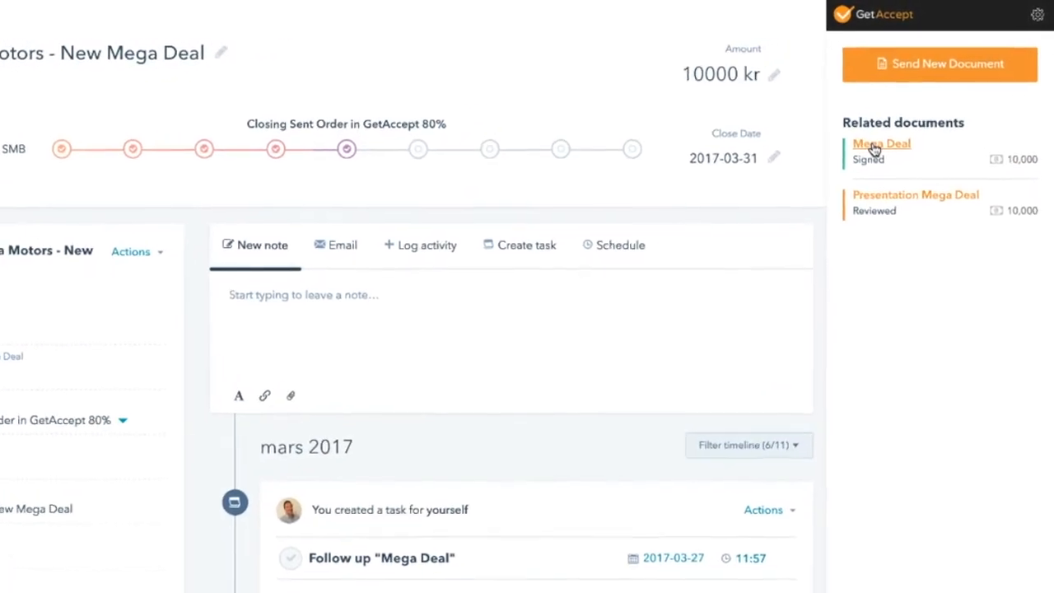